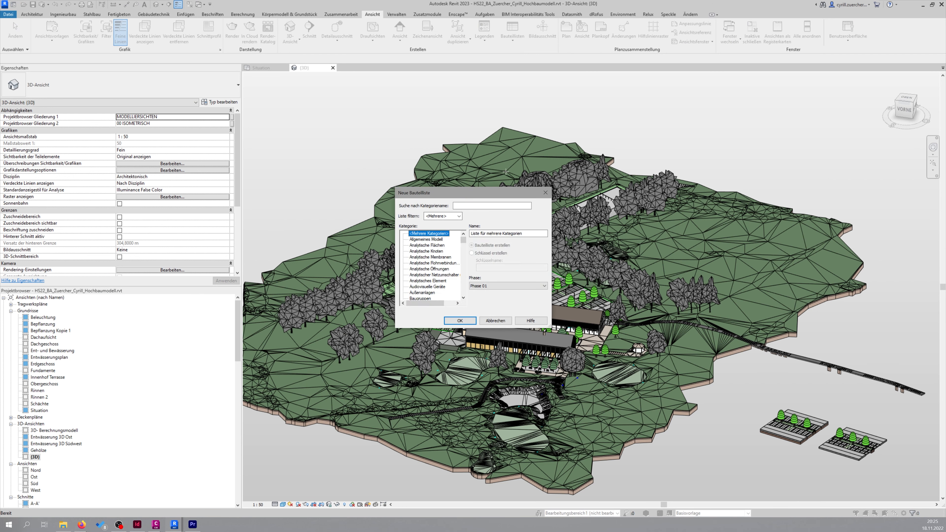
{"action": "left_click", "coordinate": [460, 320]}
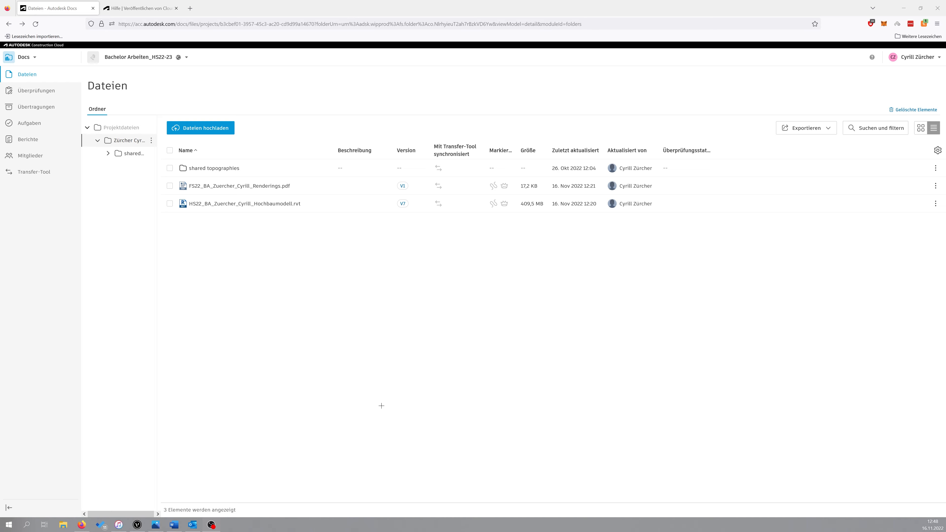
{"action": "double_click", "coordinate": [244, 203]}
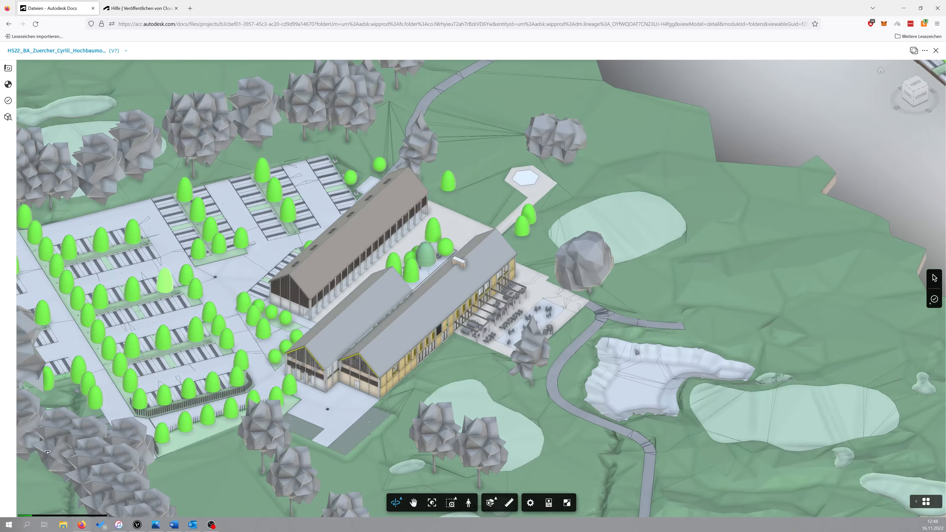
- Orbit the golf club model to view it from a different angle
{"action": "left_click", "coordinate": [491, 503]}
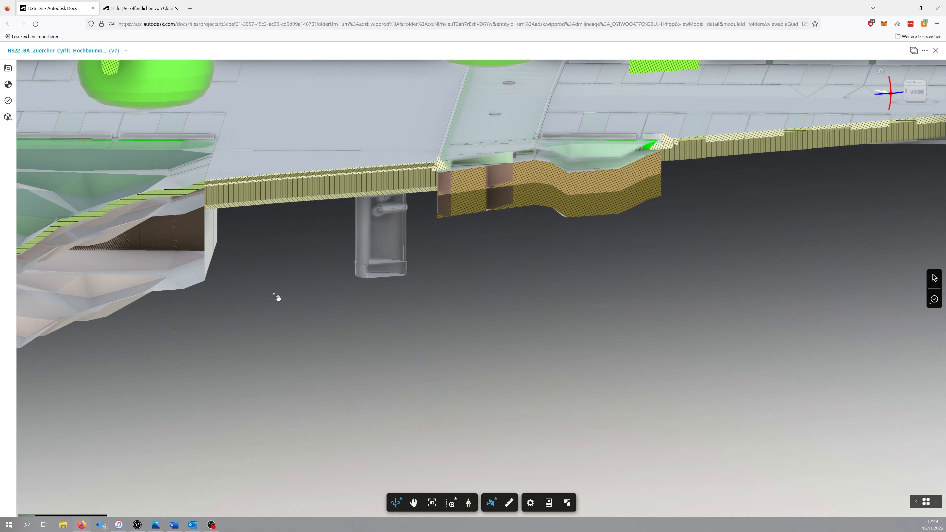
{"action": "left_click_drag", "start_coordinate": [278, 298], "coordinate": [495, 291]}
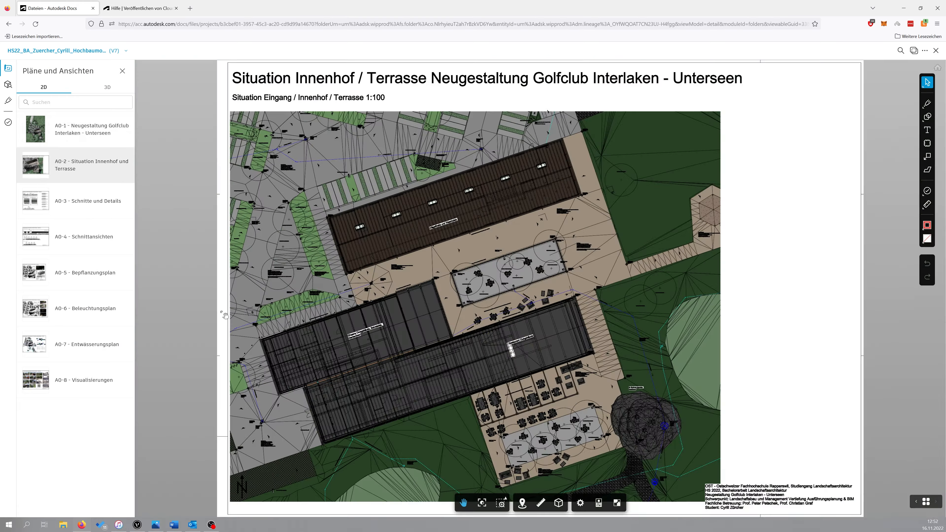
- View sheets A0-3 sections and details, A0-6 lighting plan, then A0-7 drainage and irrigation plan
{"action": "left_click", "coordinate": [89, 200]}
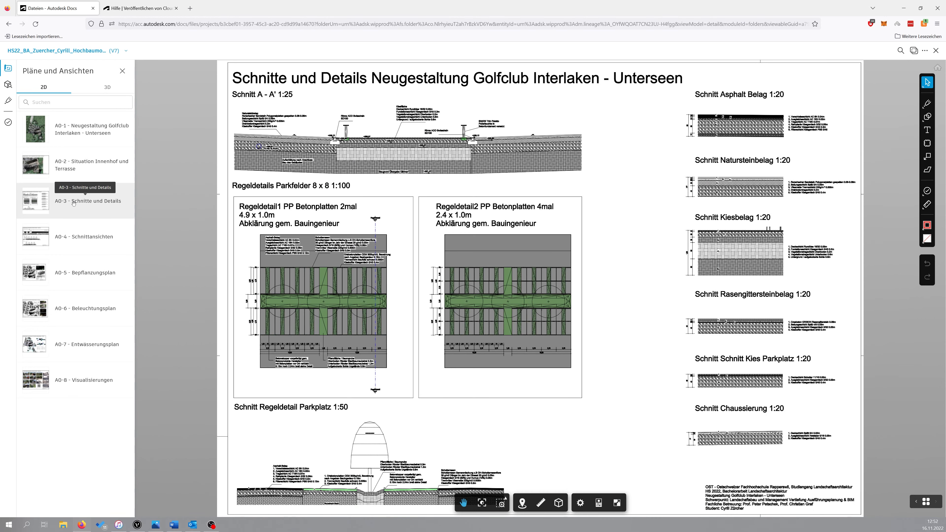
{"action": "left_click", "coordinate": [85, 236]}
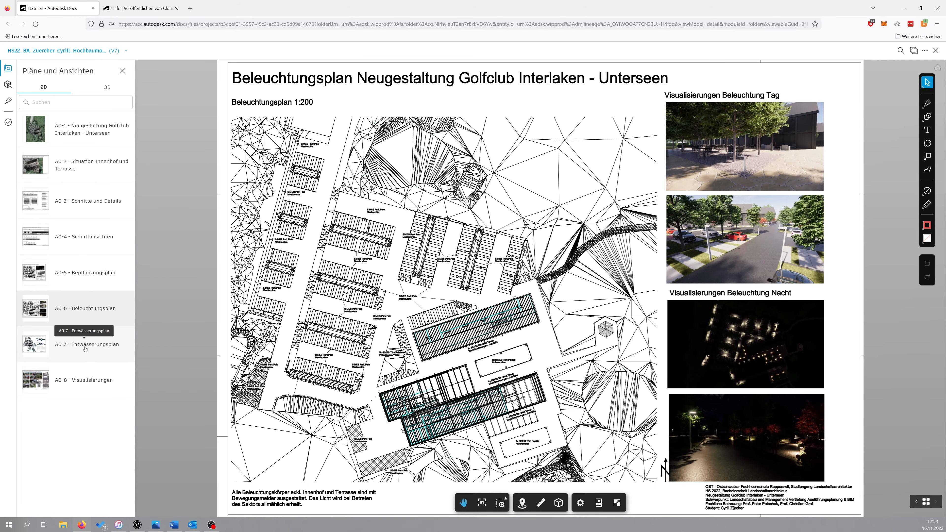
{"action": "left_click", "coordinate": [86, 344]}
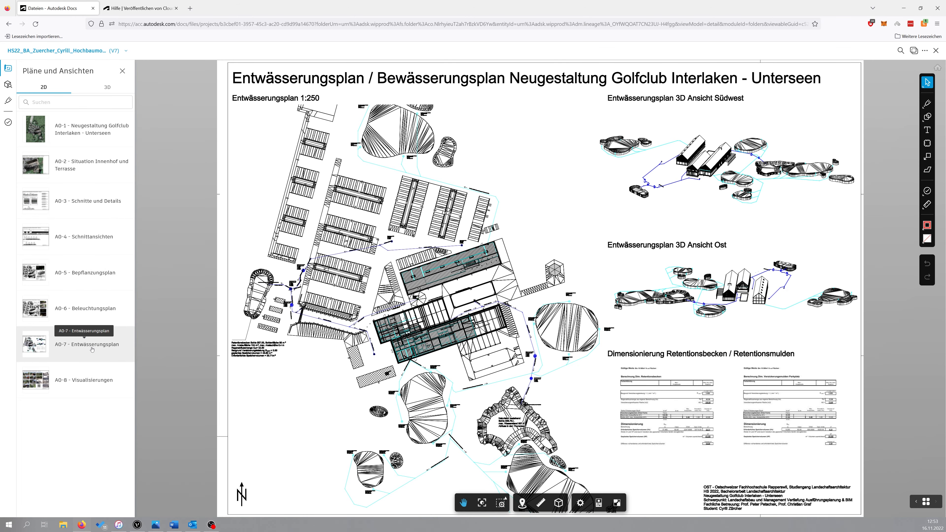